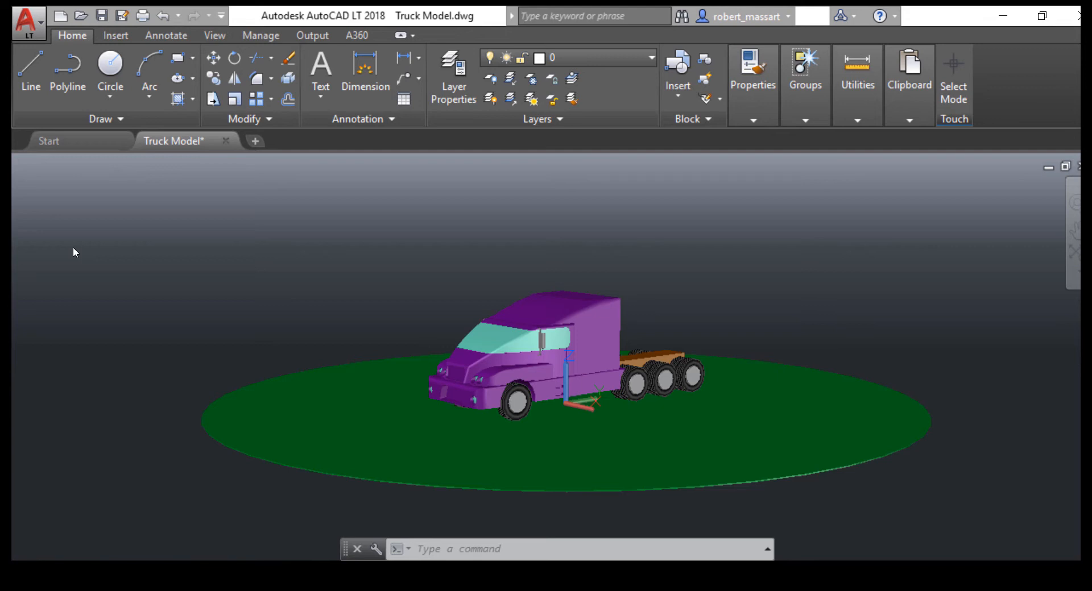
pyautogui.moveTo(77, 254)
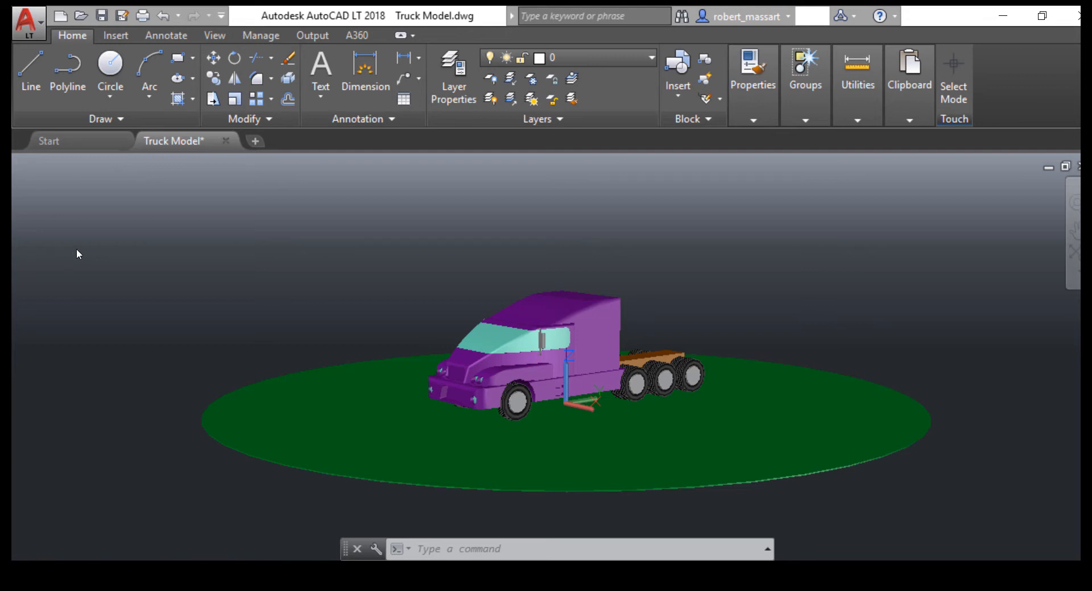
pyautogui.moveTo(76, 251)
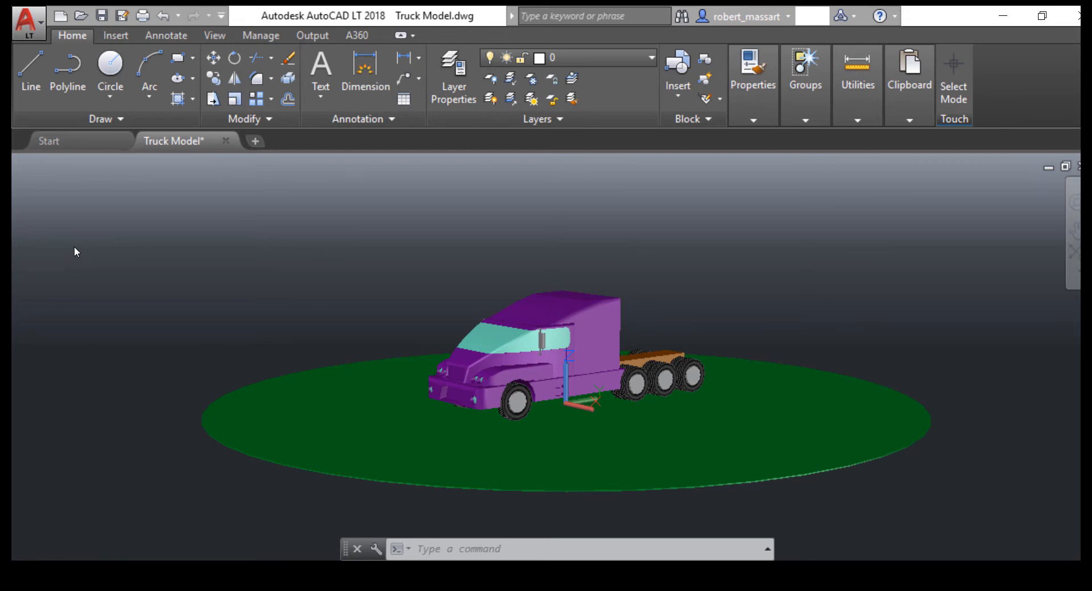
# Step: Show the Print options (Plot, Batch Plot) from the application menu for the Truck Model drawing
pyautogui.click(28, 17)
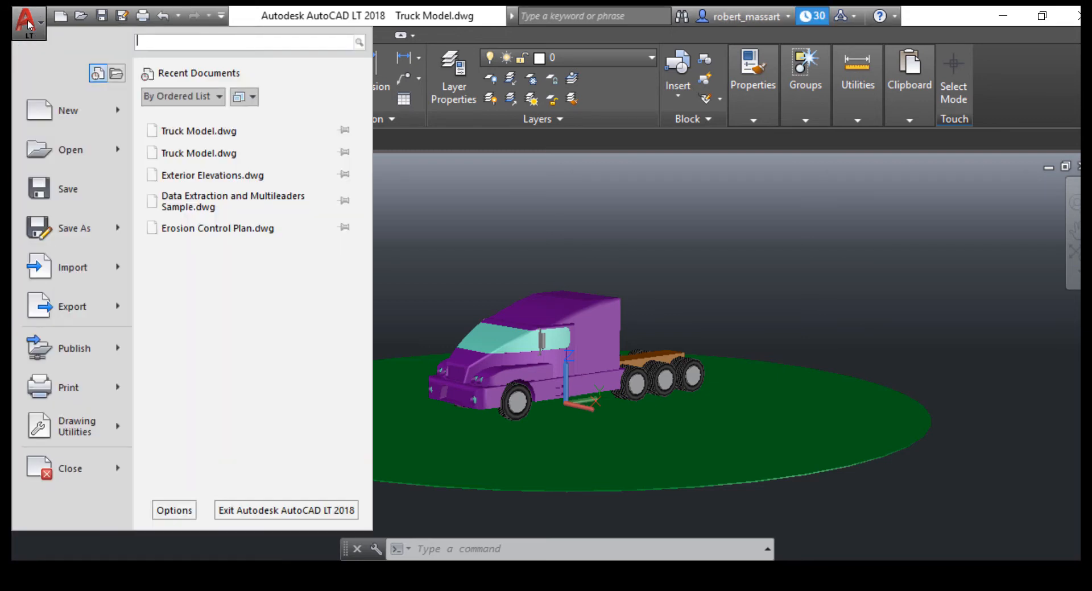
pyautogui.click(68, 387)
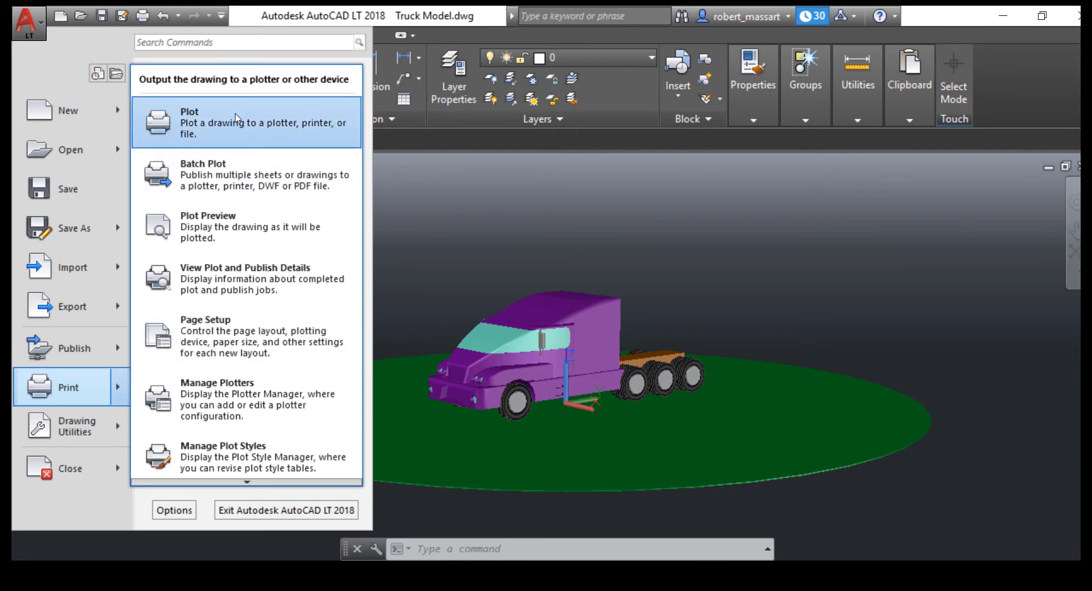
# Step: Plot the Truck Model to the TIFF Image Printer 11.0, reaching its save-image prompt
pyautogui.click(190, 122)
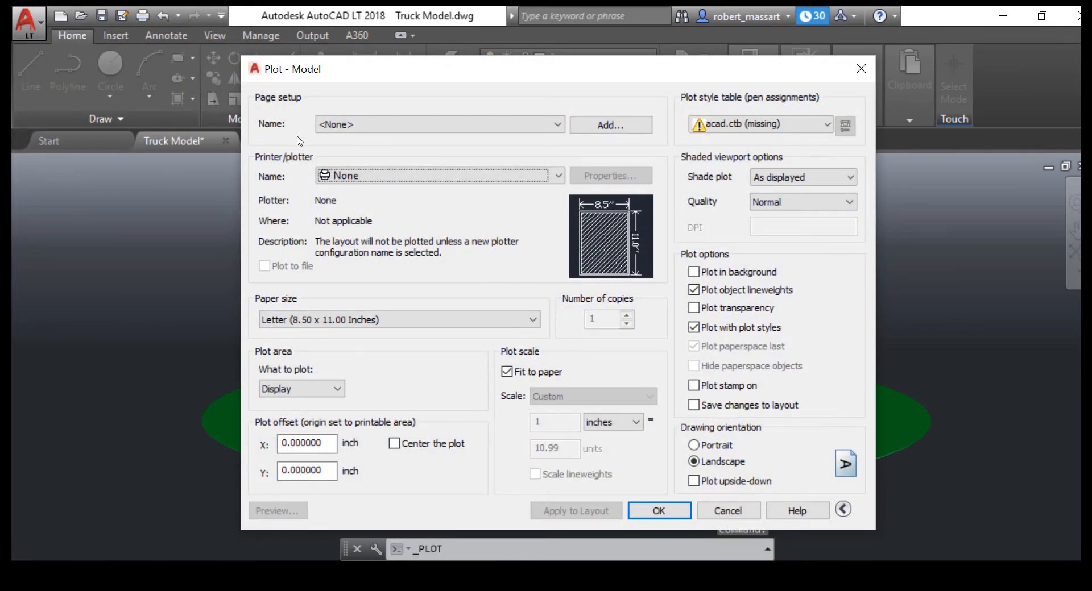
pyautogui.click(438, 176)
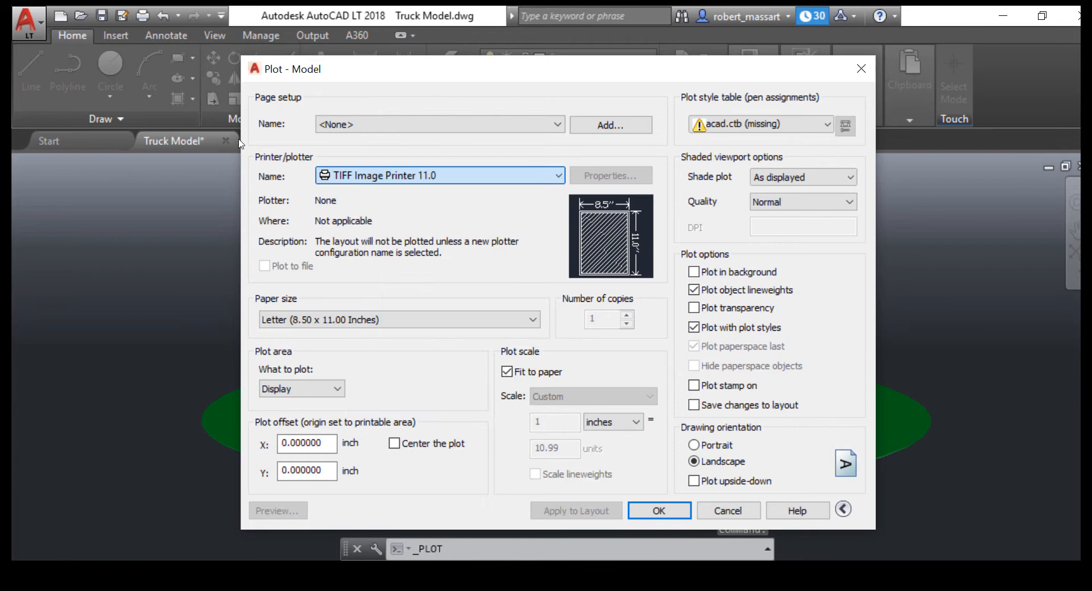
pyautogui.click(438, 175)
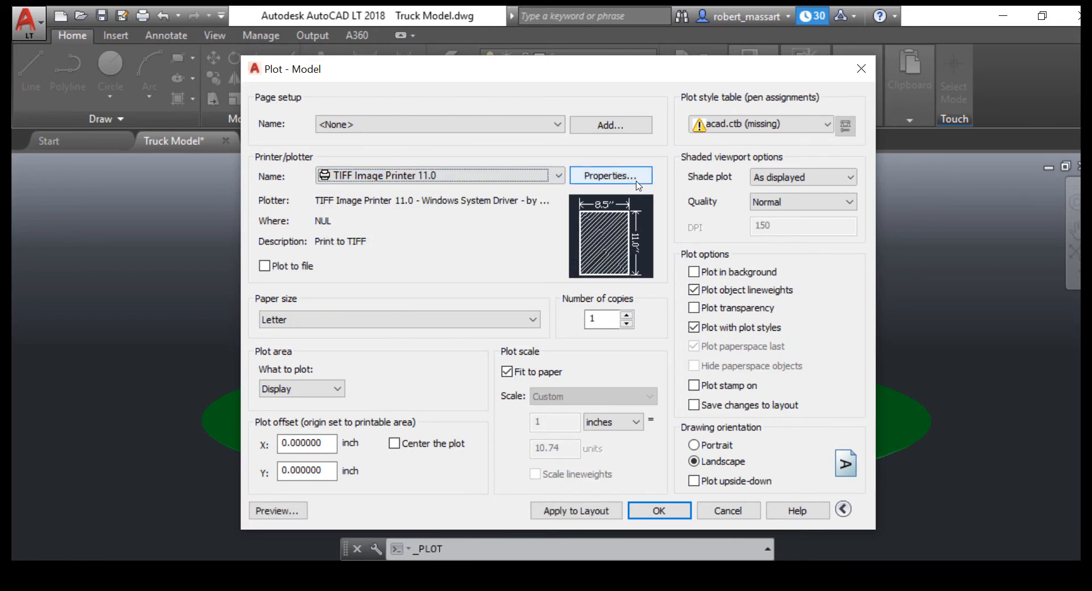
pyautogui.moveTo(610, 176)
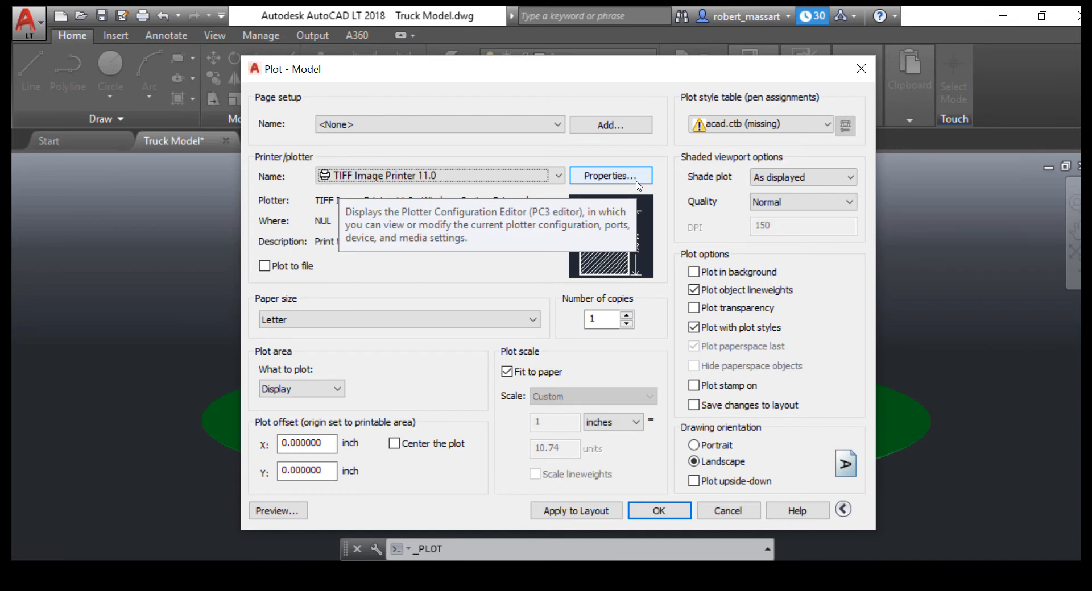
pyautogui.moveTo(596, 423)
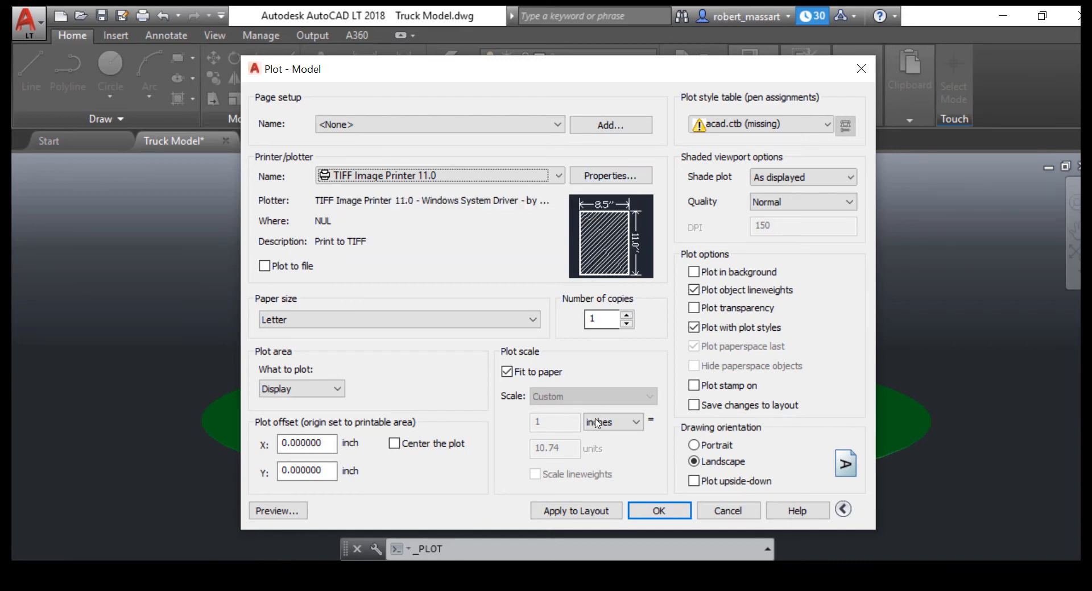
pyautogui.click(657, 511)
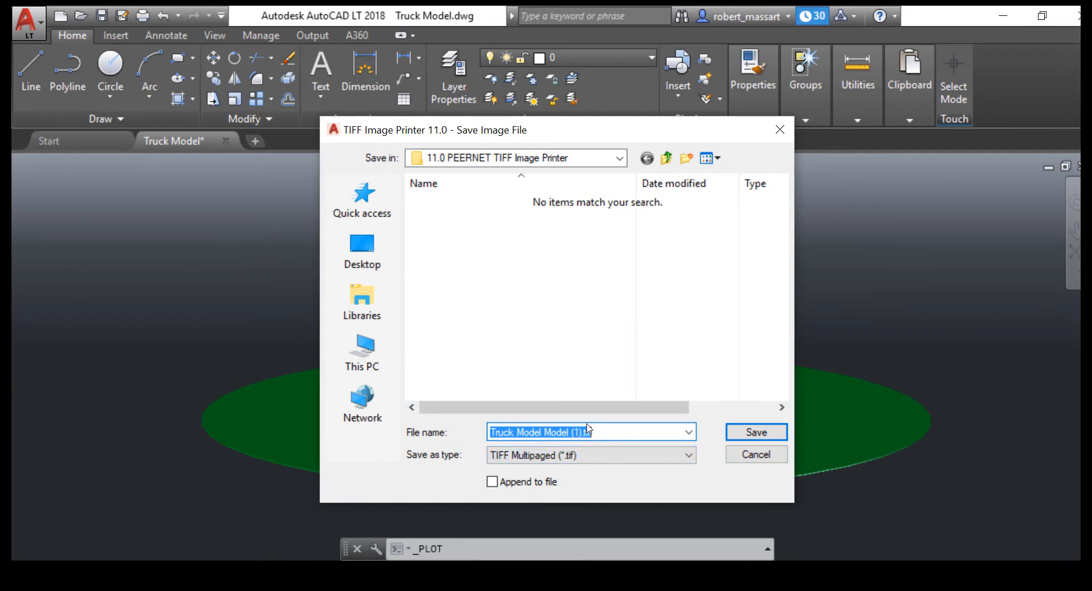
# Step: Save the plotted image as Sample in TIFF Multipaged format with Append to file left off
pyautogui.write('Sample')
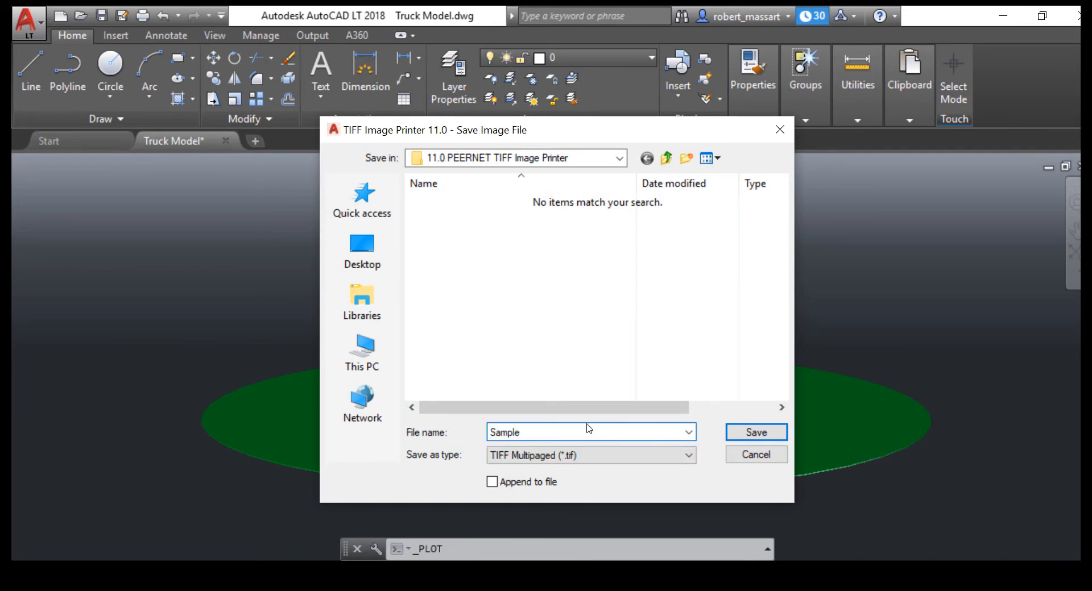
pyautogui.click(588, 432)
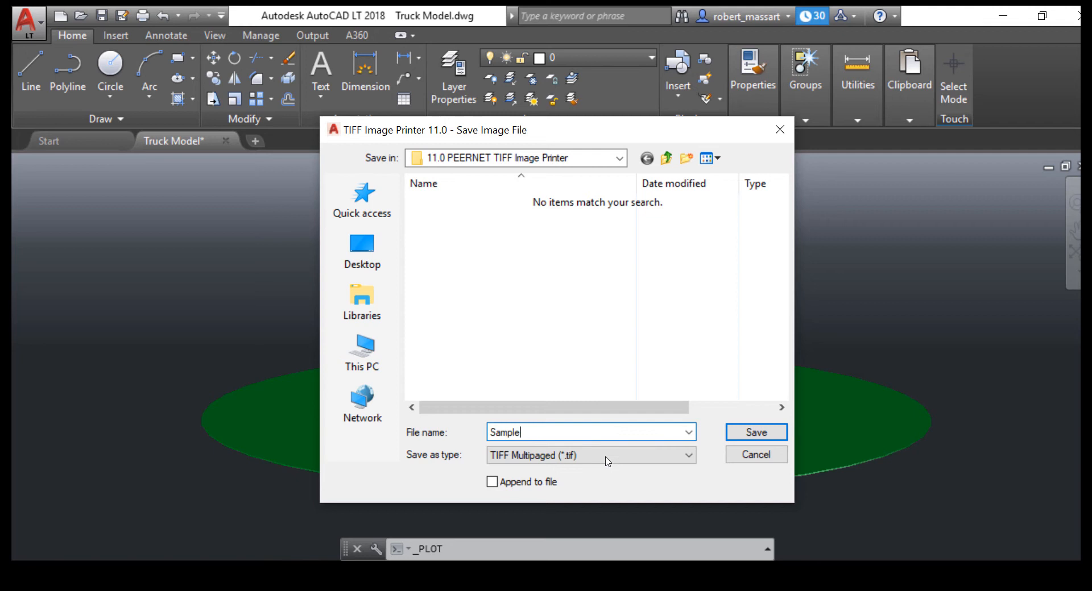
pyautogui.click(686, 455)
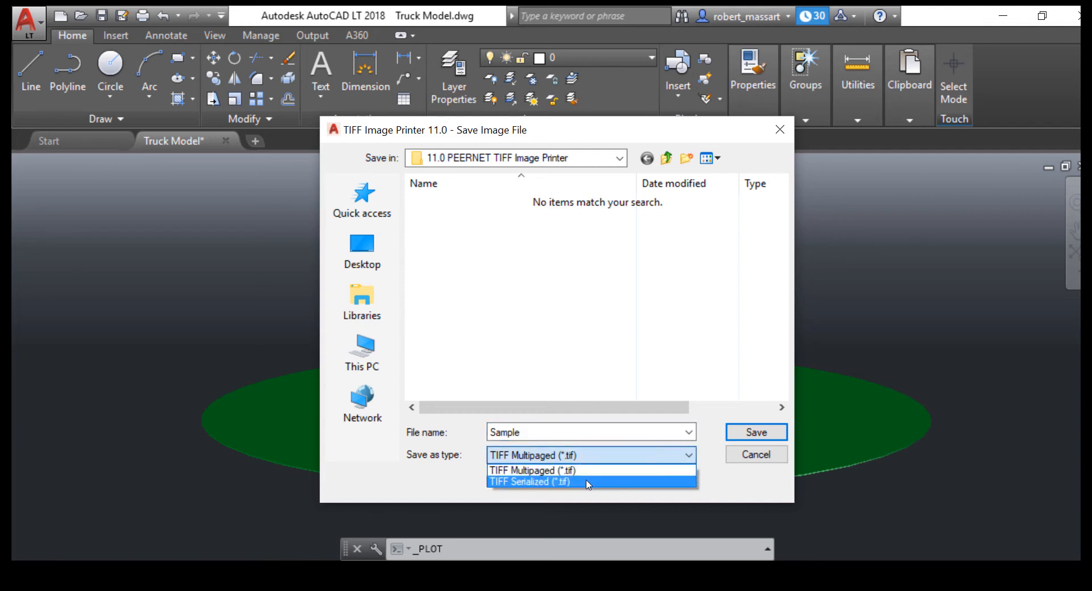
pyautogui.click(533, 470)
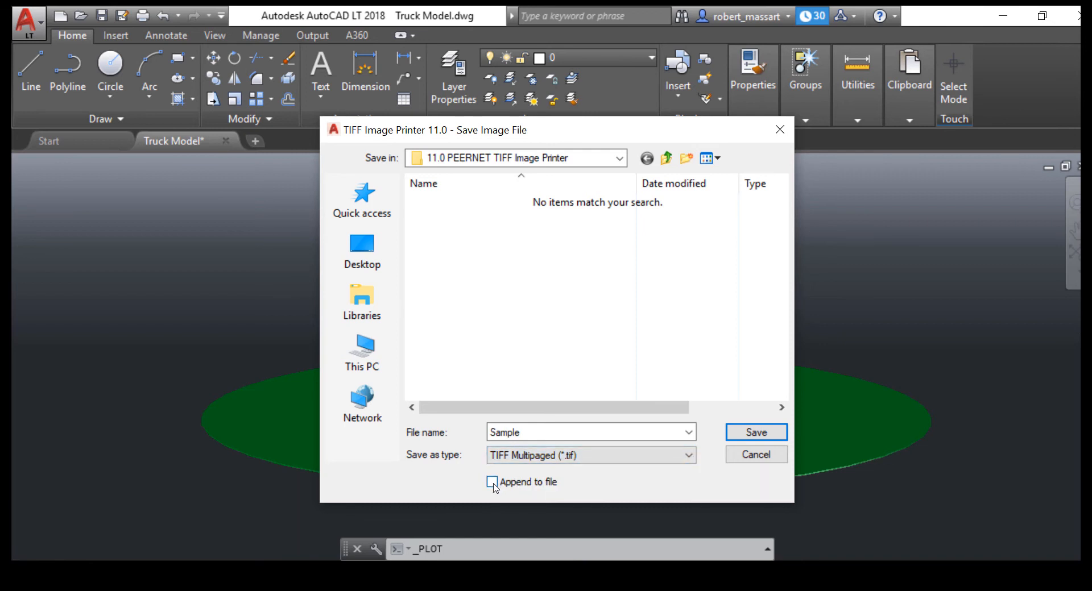
pyautogui.moveTo(494, 488)
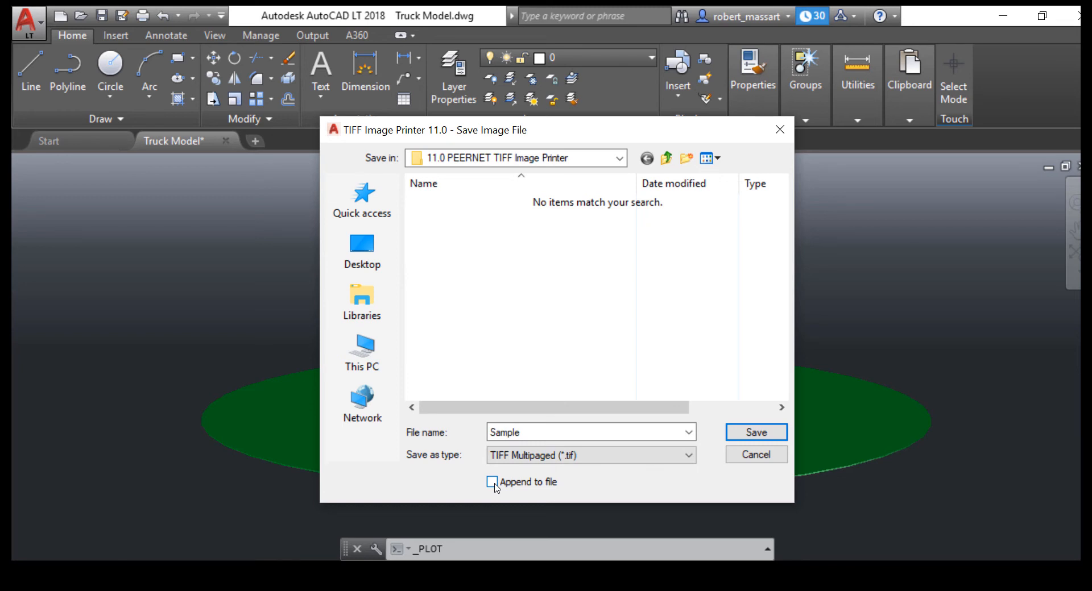
pyautogui.click(491, 482)
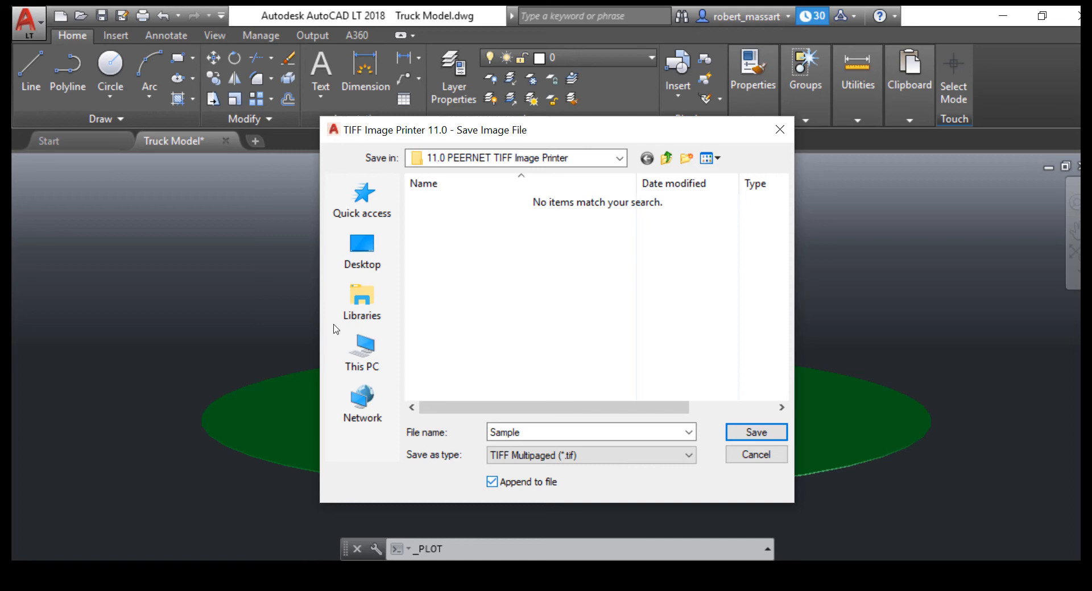
pyautogui.click(491, 481)
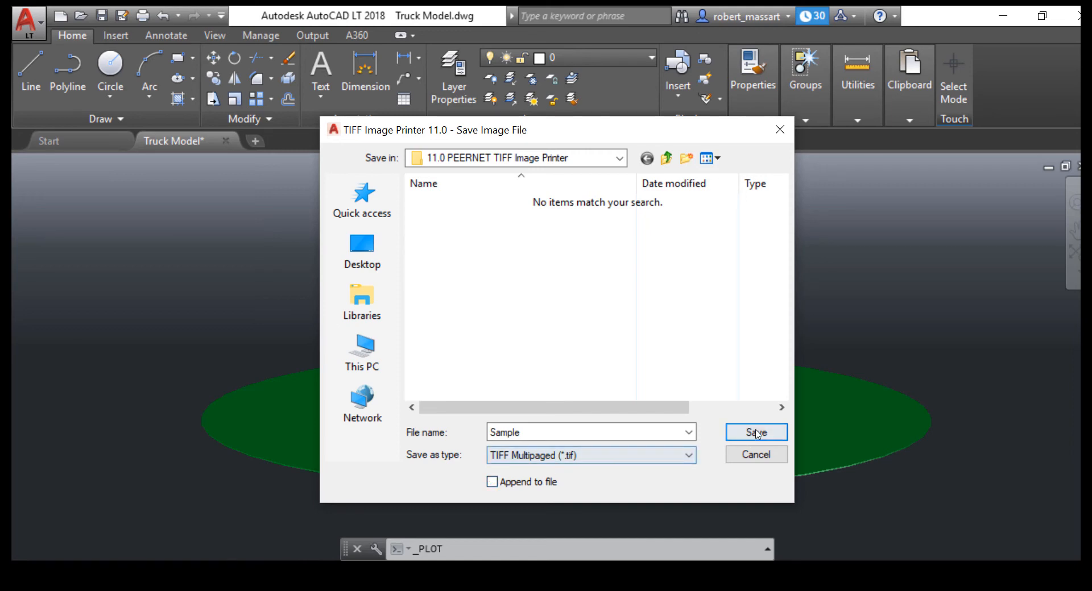
pyautogui.click(756, 432)
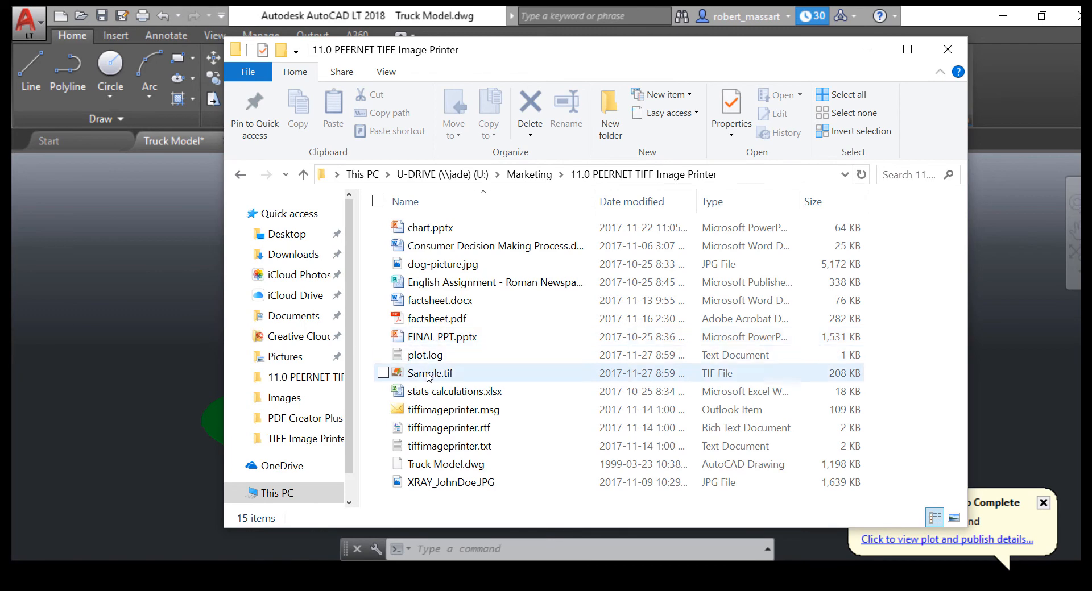
# Step: View the saved Sample.tif showing the truck model in Windows Photo Viewer
pyautogui.doubleClick(429, 373)
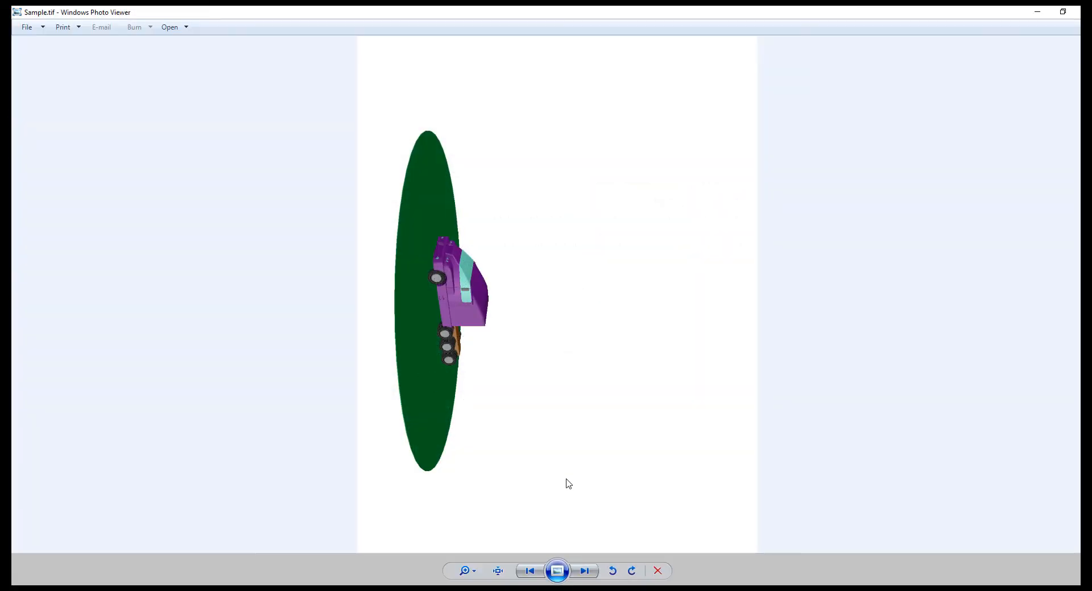